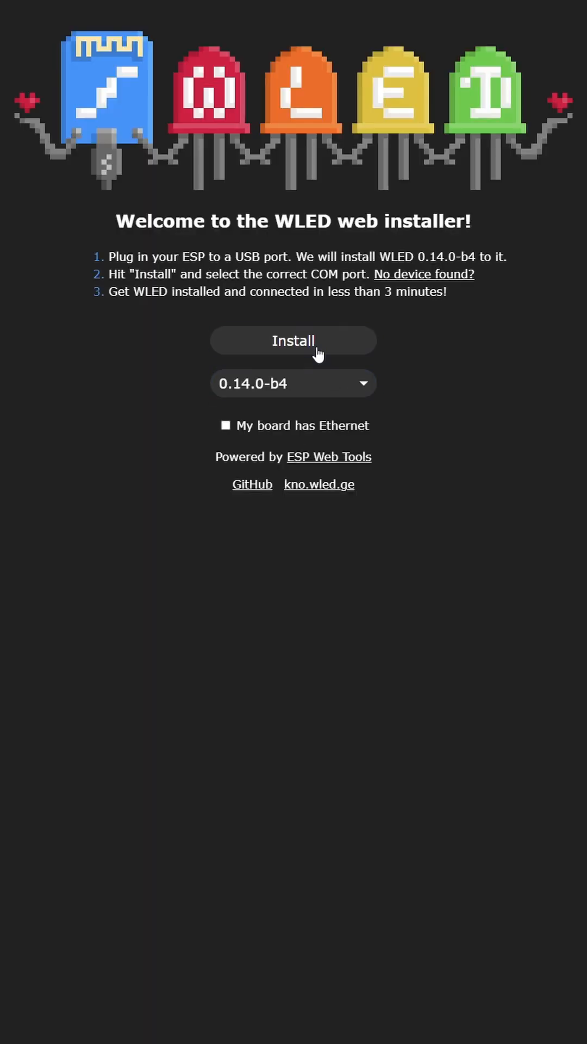
# - Connect to the plugged-in ESP board on its COM port so the Device Dashboard appears
pyautogui.click(292, 340)
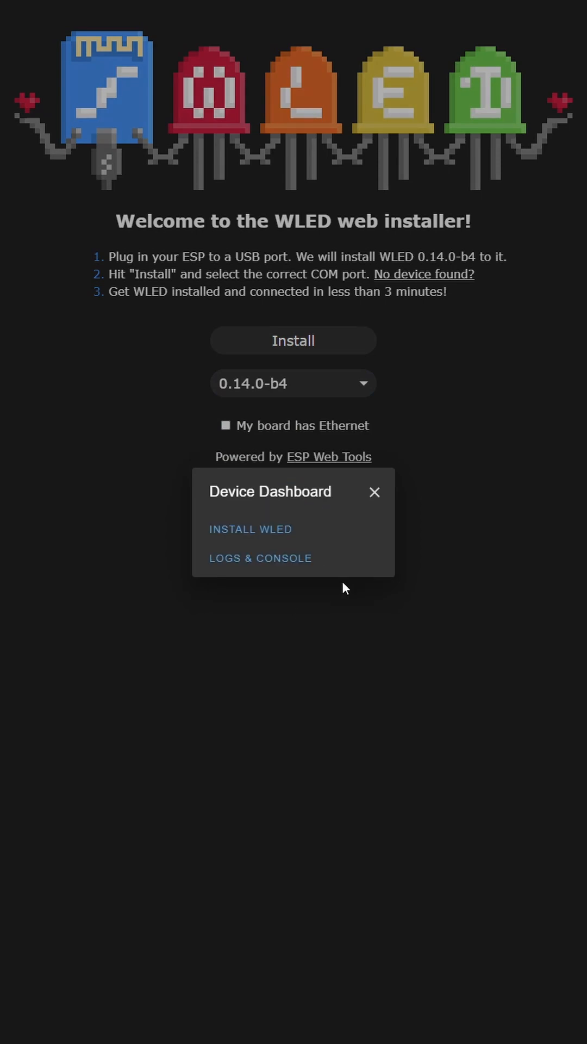
# - Install WLED, then submit the home Wi-Fi network and password via Connect
pyautogui.click(251, 529)
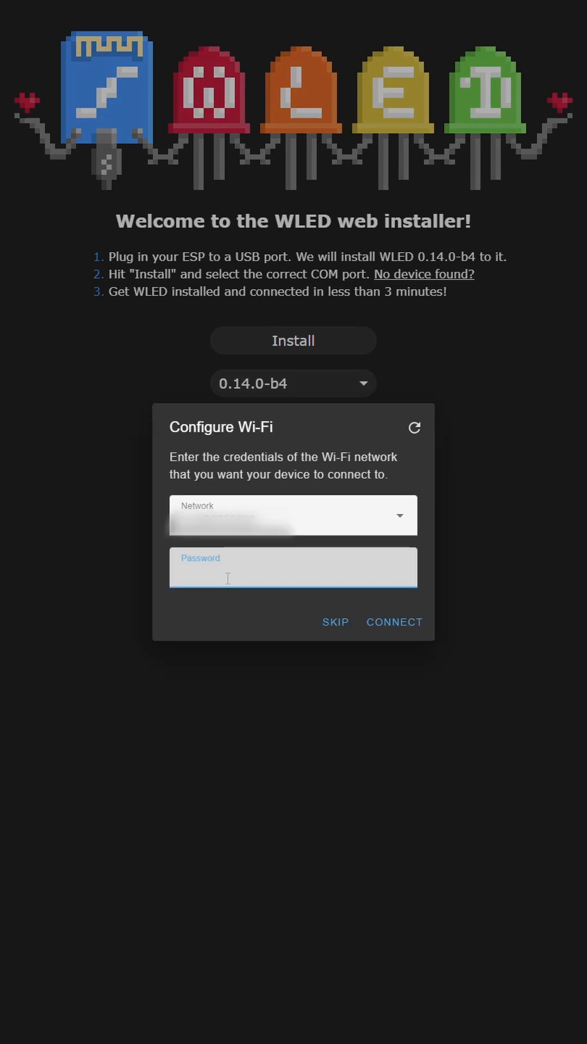
pyautogui.click(393, 621)
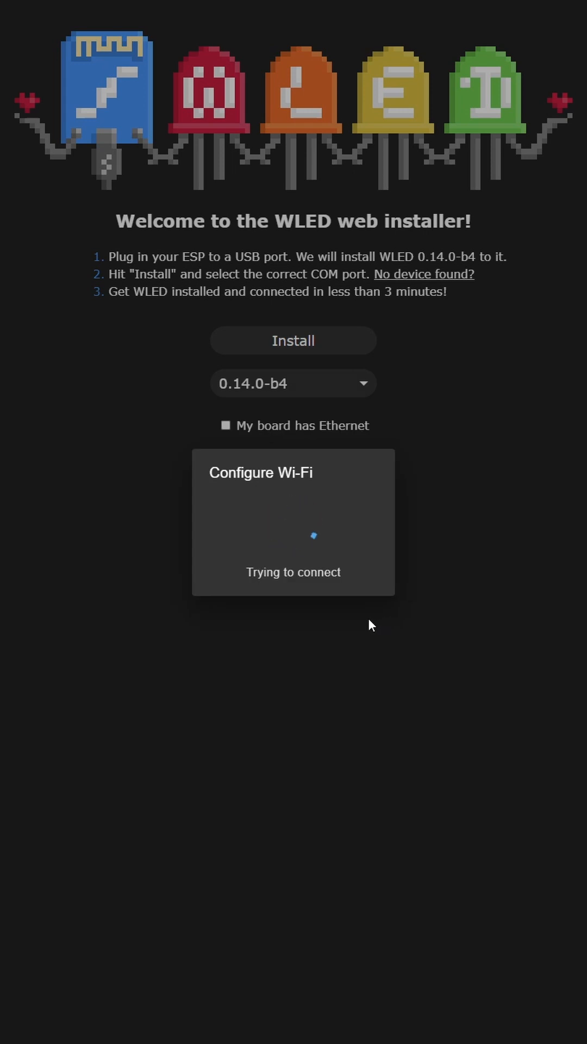